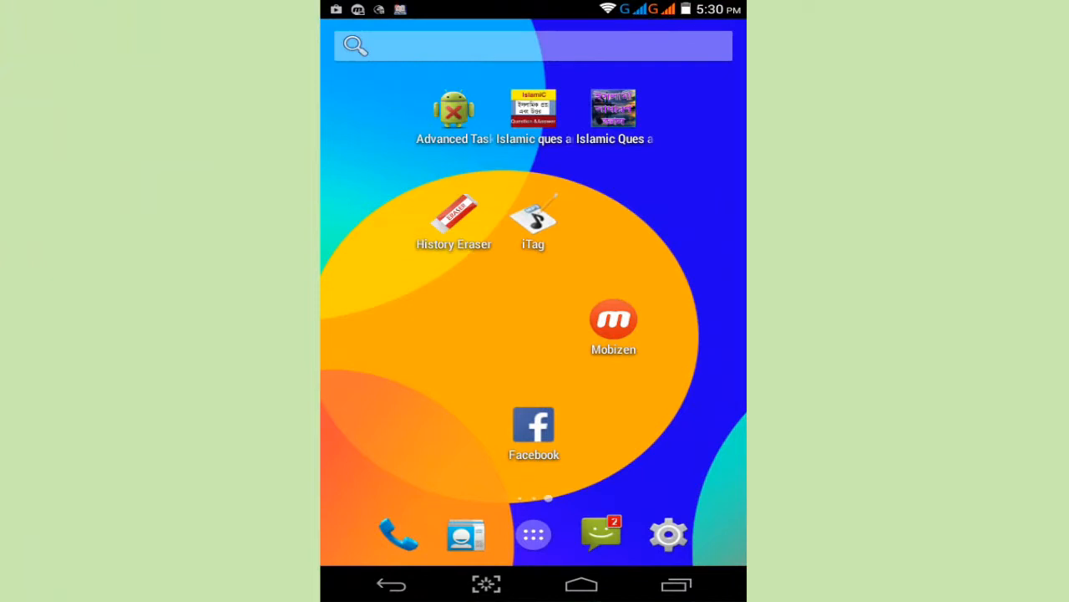
# Launch Settings from the home screen dock and scroll toward the Device section
pyautogui.click(669, 534)
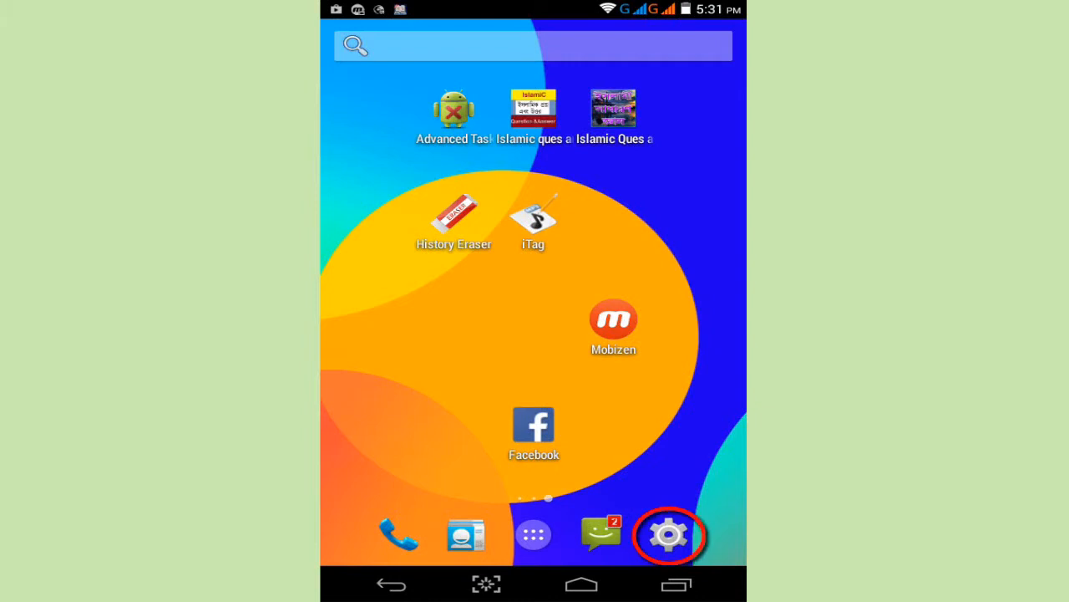
pyautogui.click(668, 536)
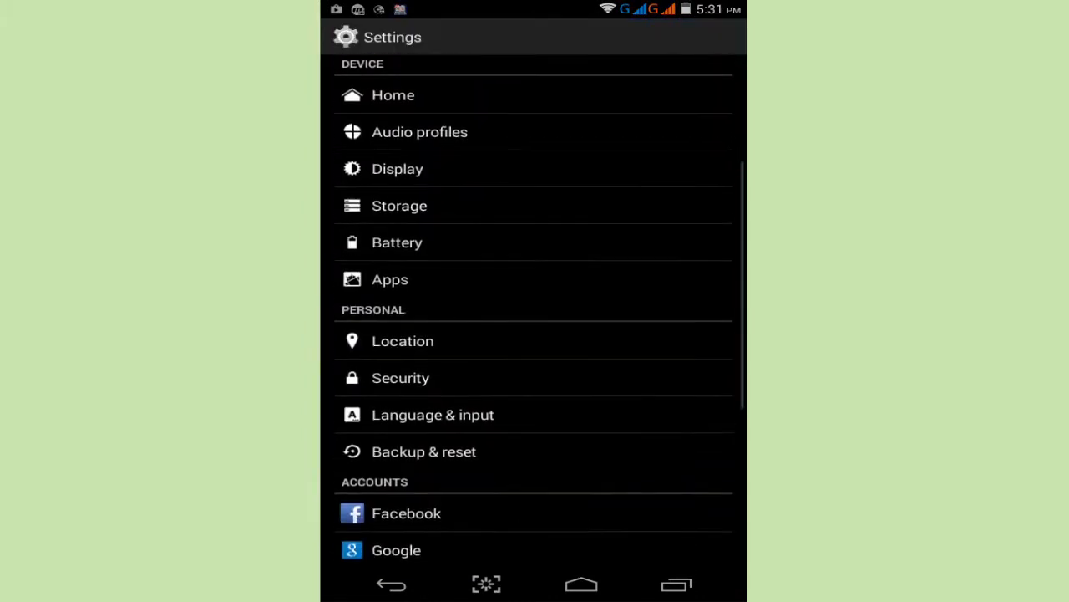
pyautogui.scroll(-3)
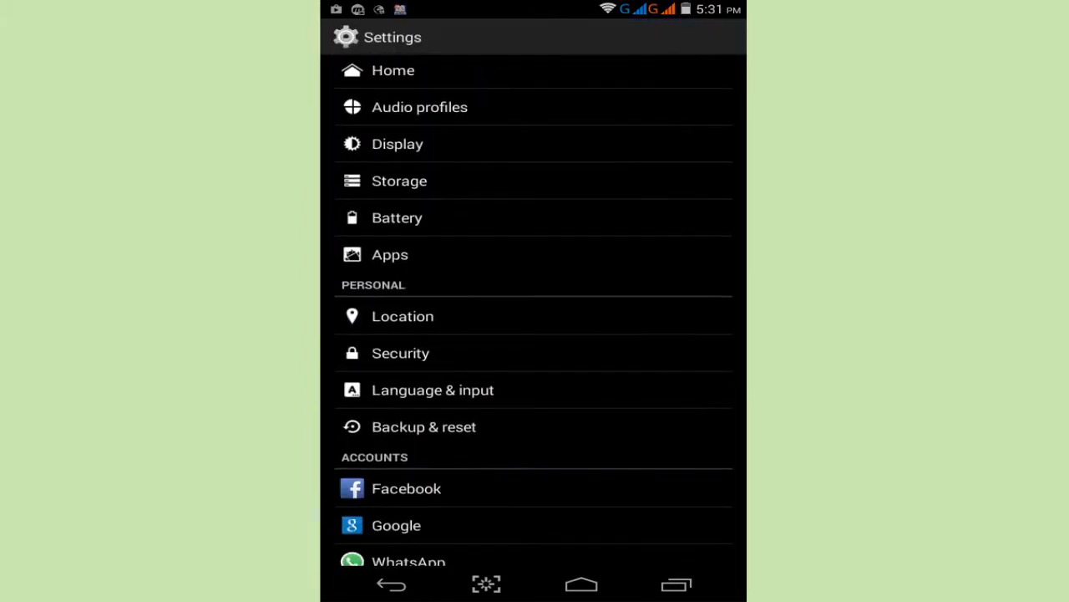
pyautogui.scroll(-3)
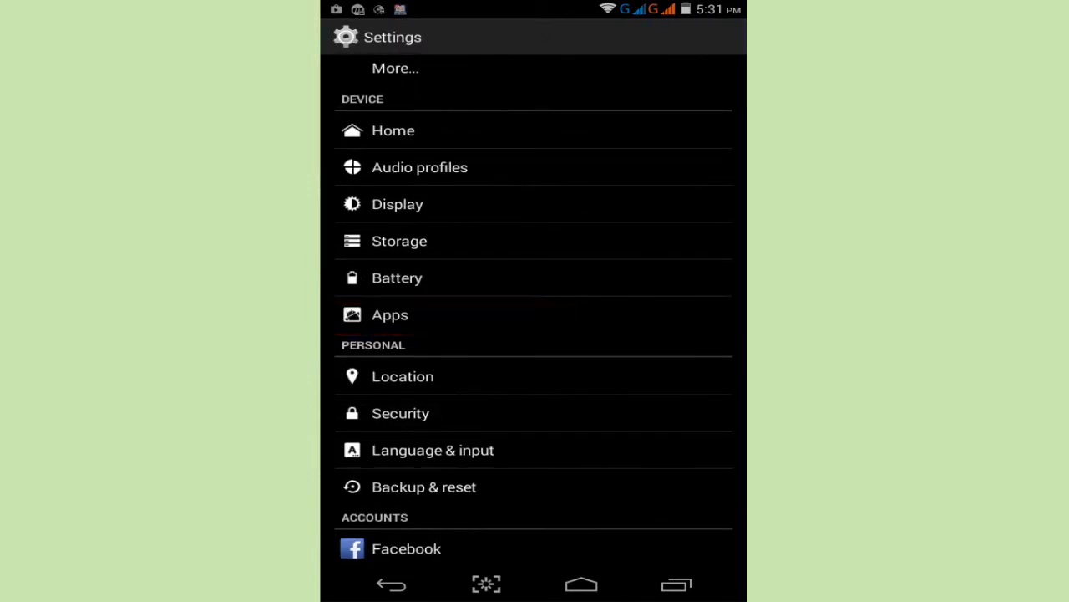
# Under Apps, find Settings in the All list and open its App info page
pyautogui.click(390, 315)
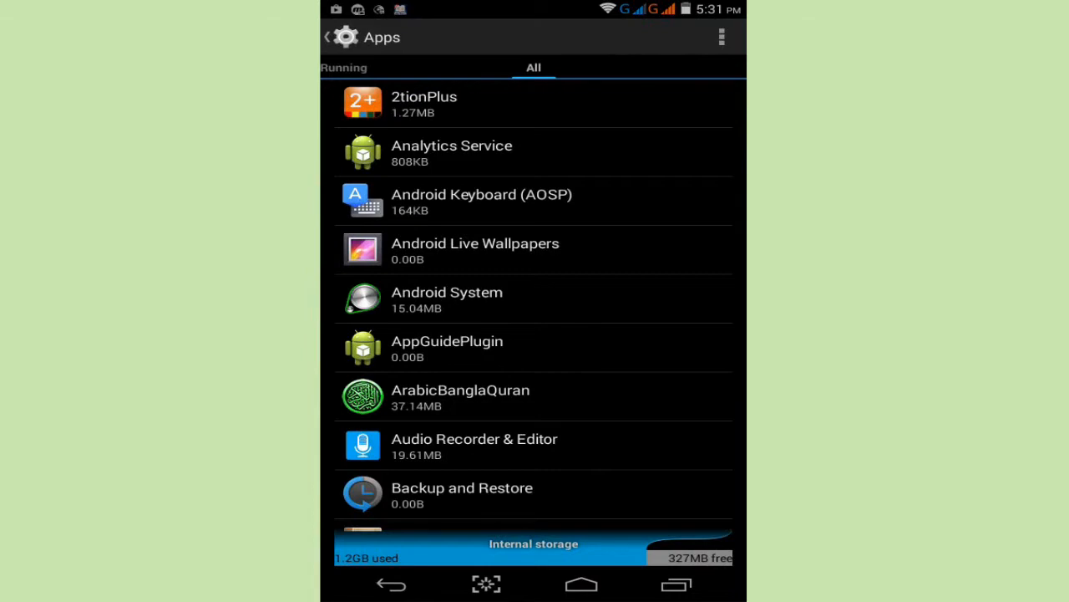
pyautogui.scroll(-3)
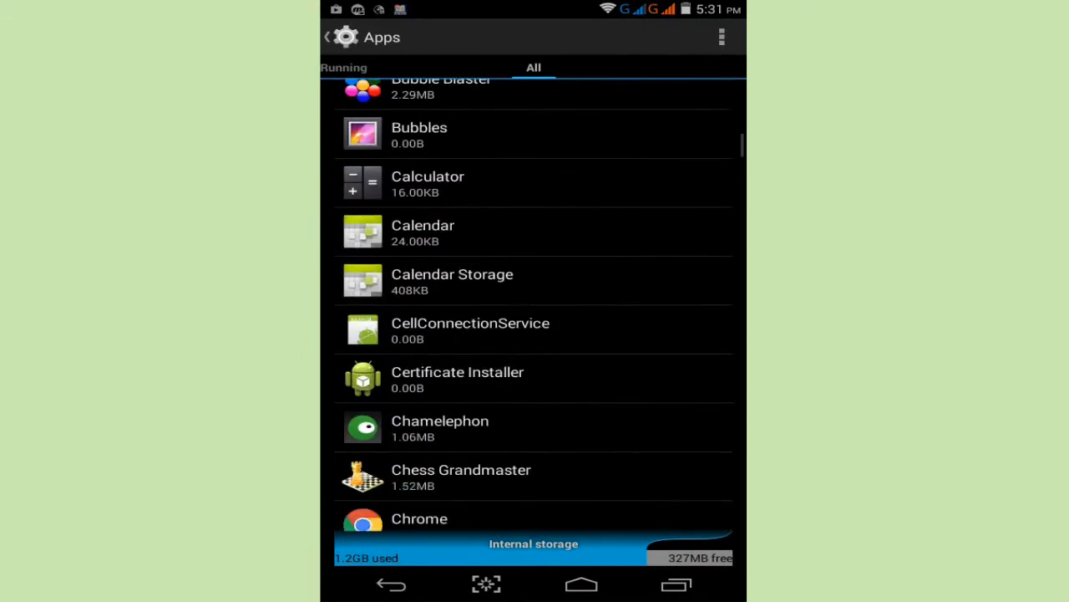
pyautogui.scroll(-3)
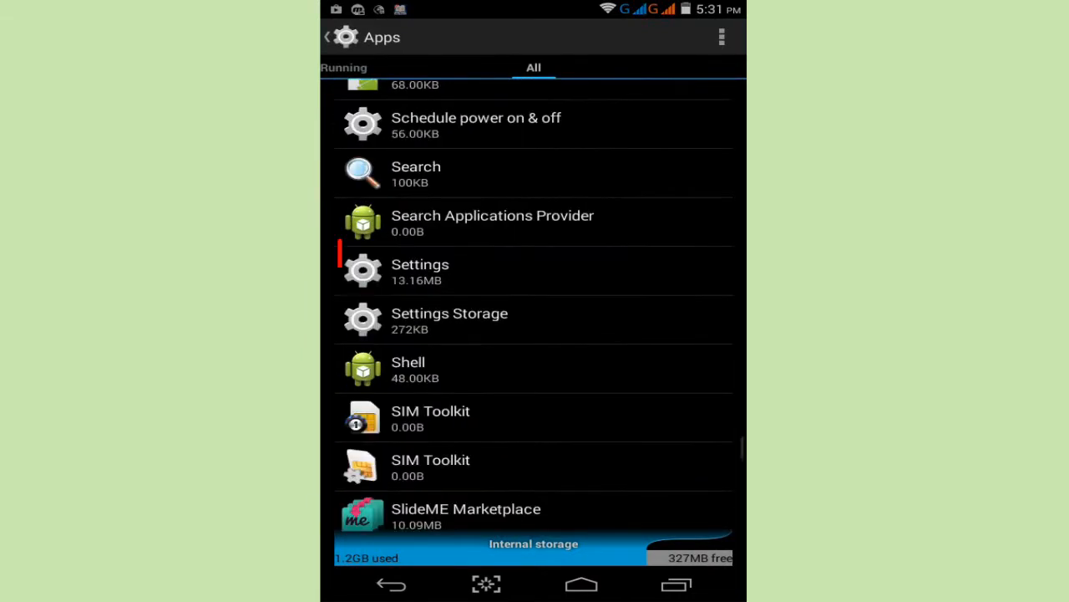
pyautogui.click(420, 267)
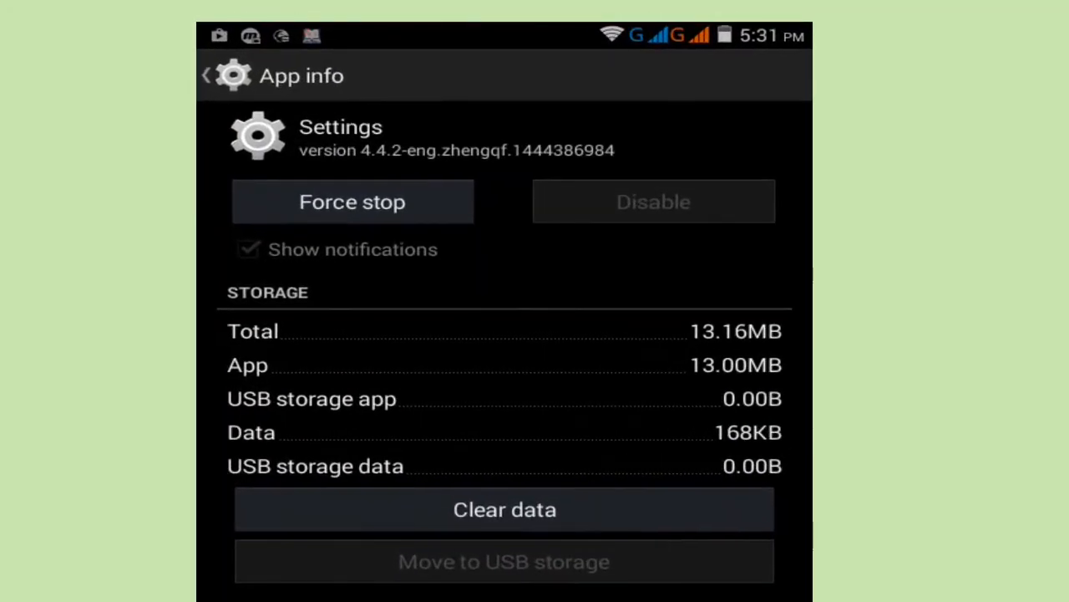
# Clear the Settings app's data, returning to the home screen
pyautogui.click(500, 509)
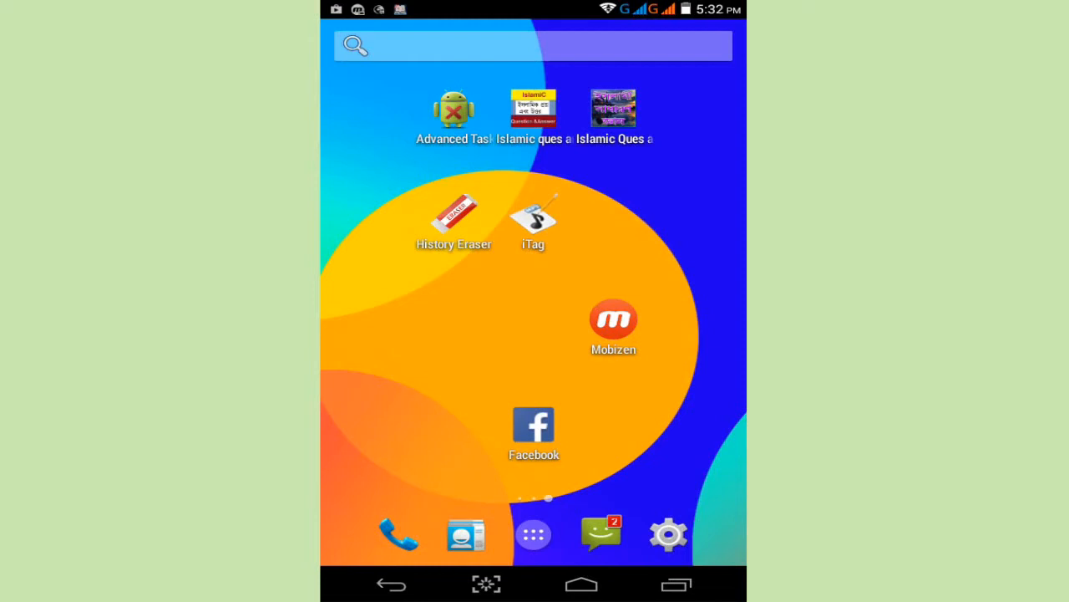
# Reopen the Settings app's App info page (40.00KB data) and force-stop it
pyautogui.click(667, 533)
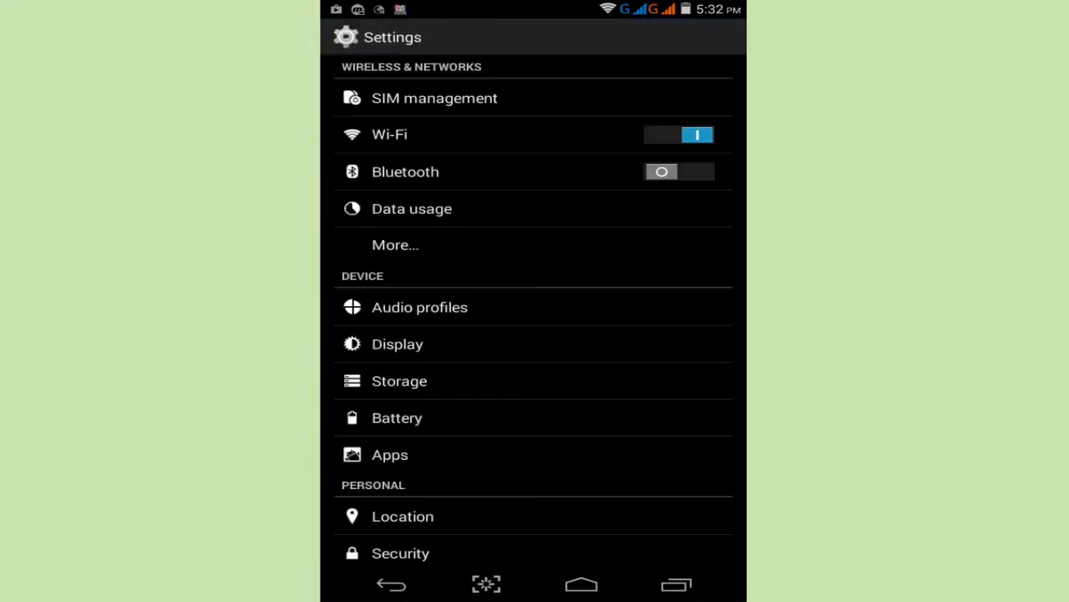
pyautogui.click(390, 453)
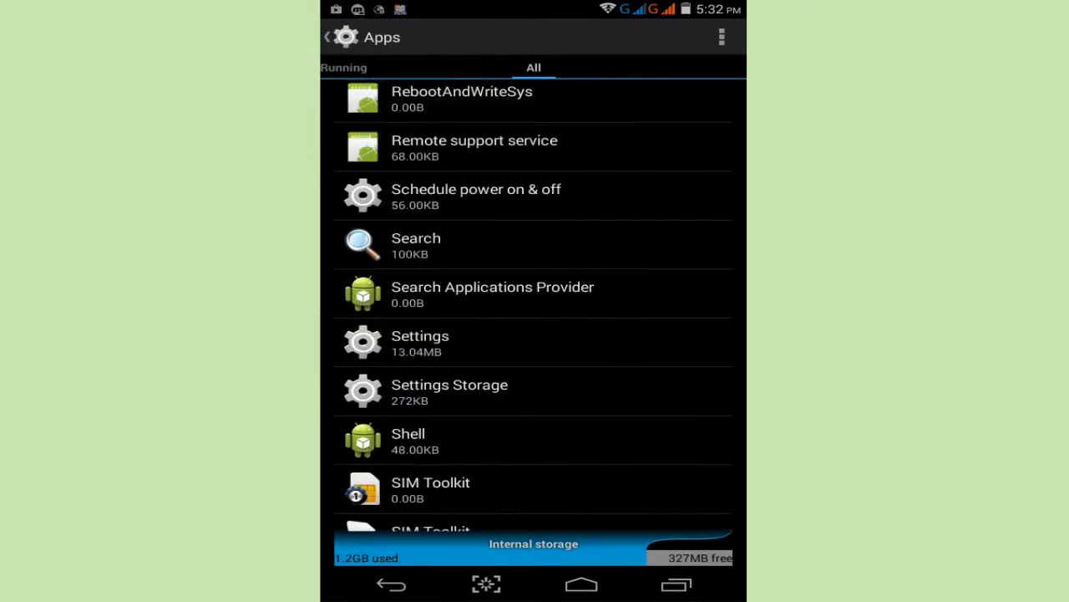
pyautogui.click(420, 342)
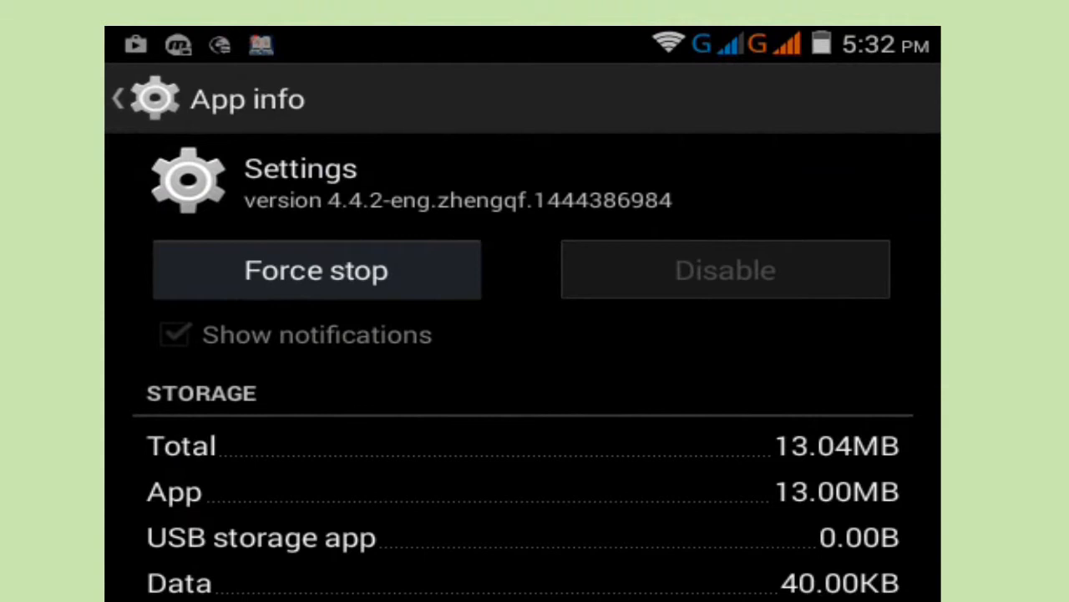
pyautogui.click(316, 270)
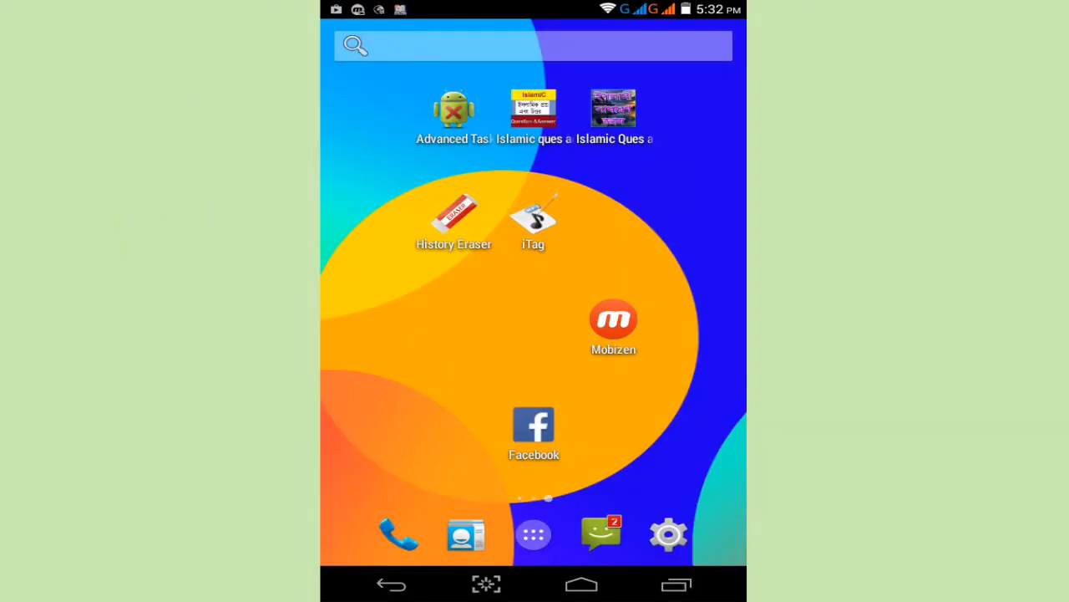
# Reopen Settings and go to the Apps list to reach Launcher3
pyautogui.click(668, 533)
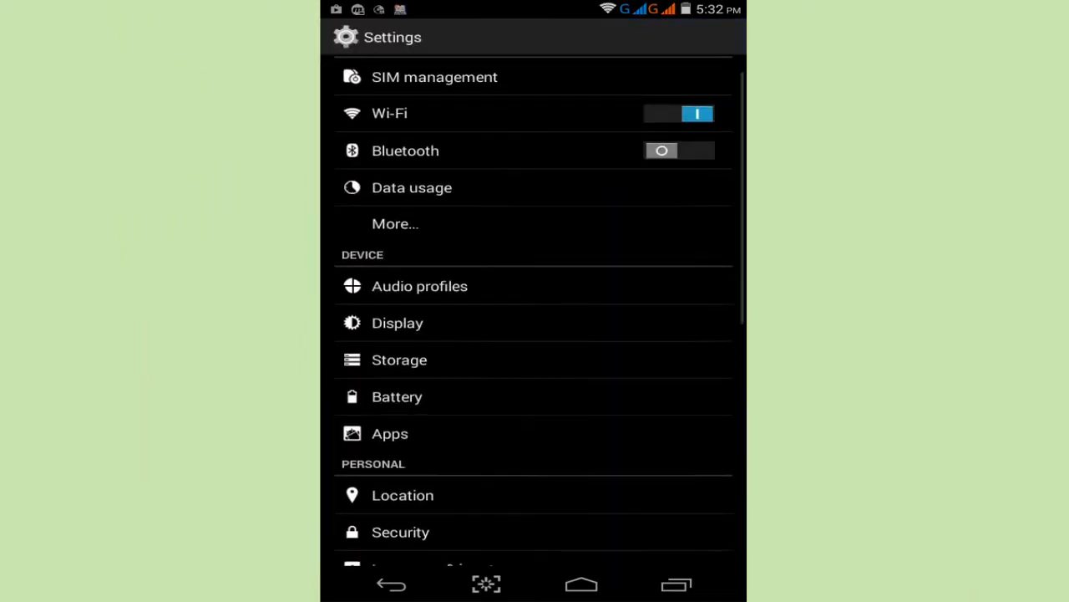
pyautogui.scroll(-3)
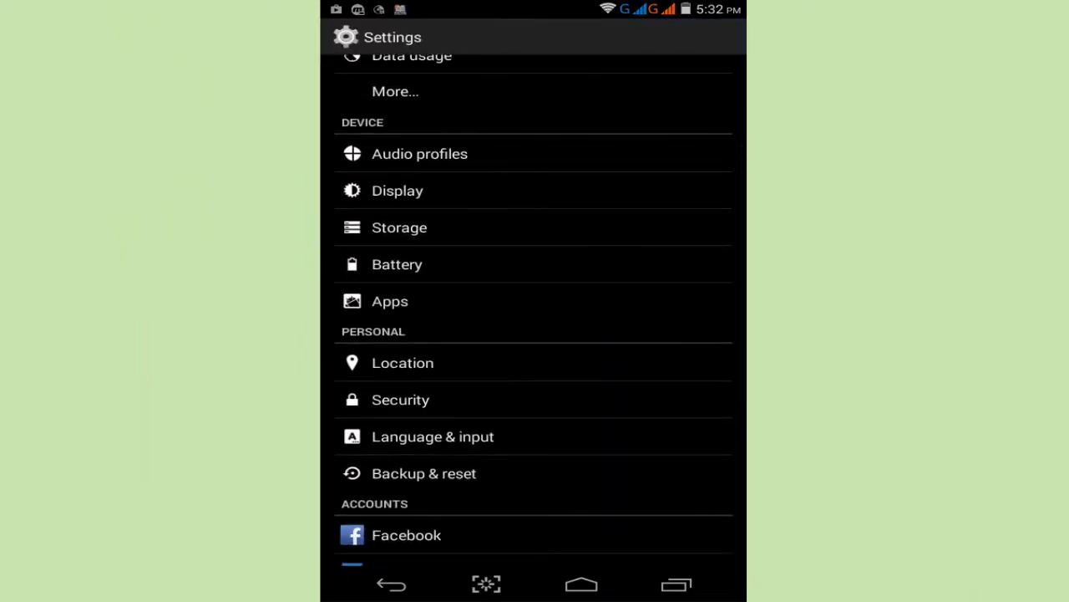
pyautogui.click(389, 300)
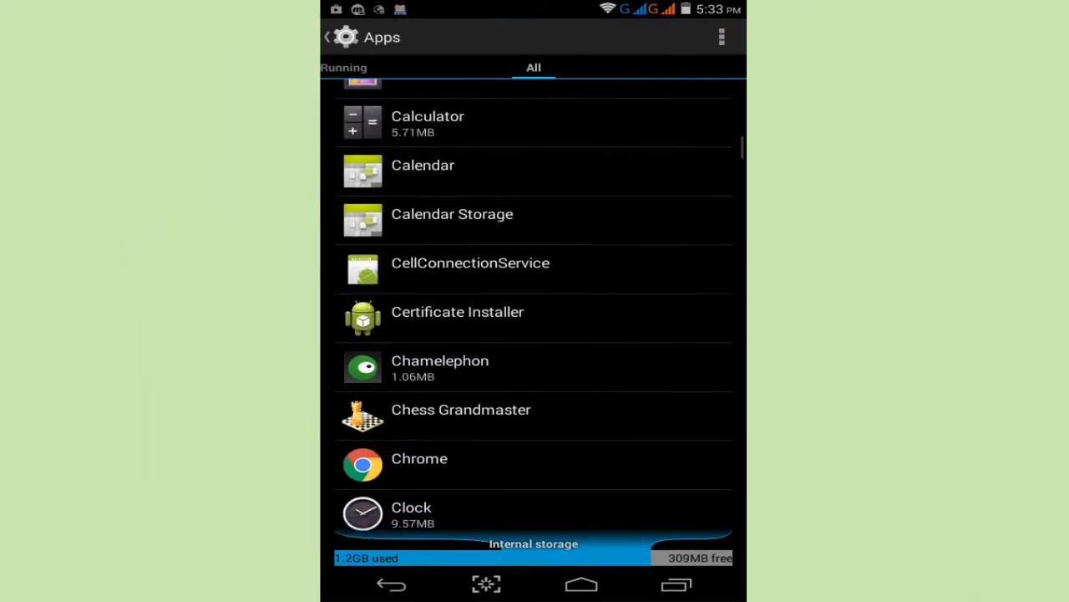
pyautogui.scroll(-3)
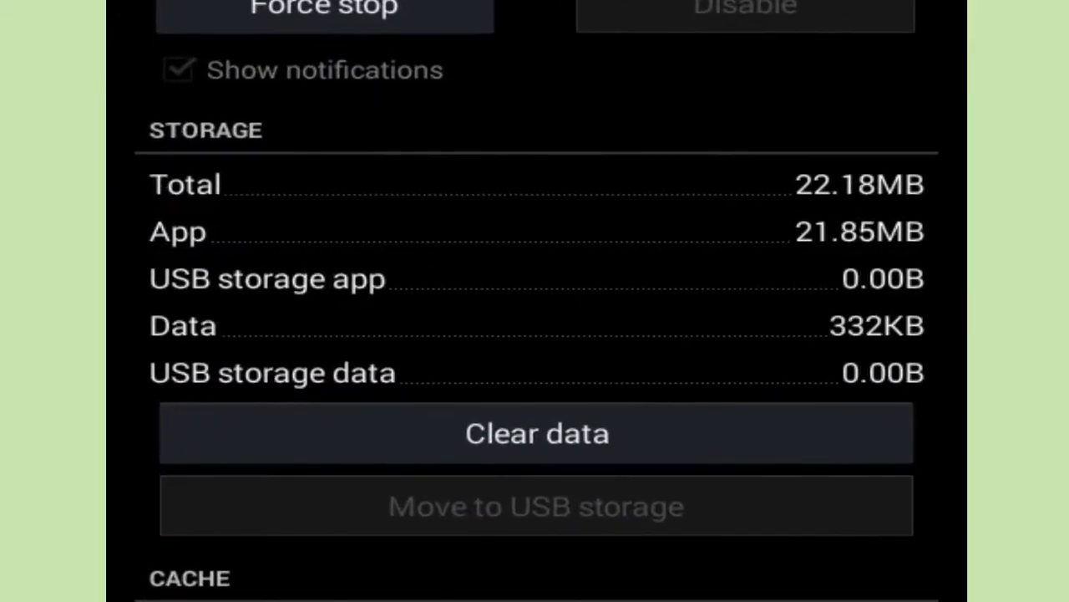
# Clear Launcher3's data, confirm with OK, and dismiss the launcher's Welcome screen
pyautogui.click(537, 434)
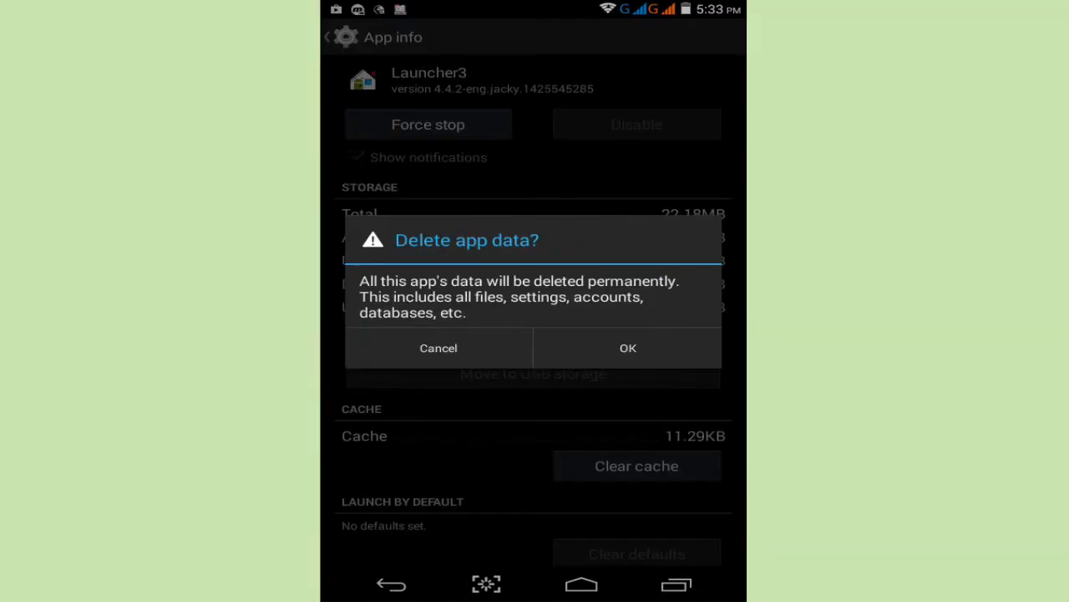
pyautogui.click(627, 347)
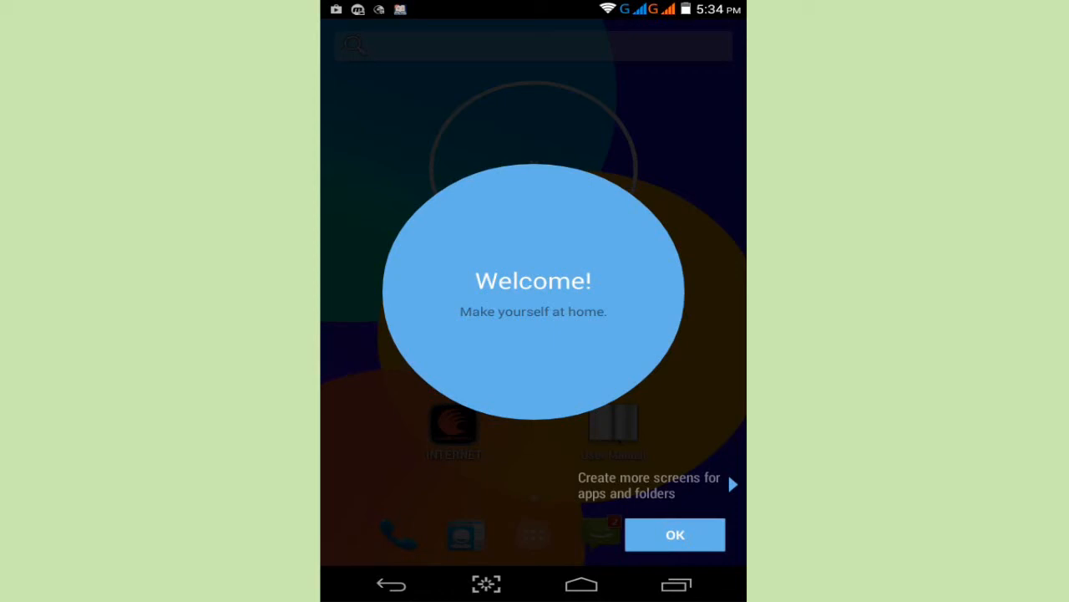
pyautogui.click(674, 535)
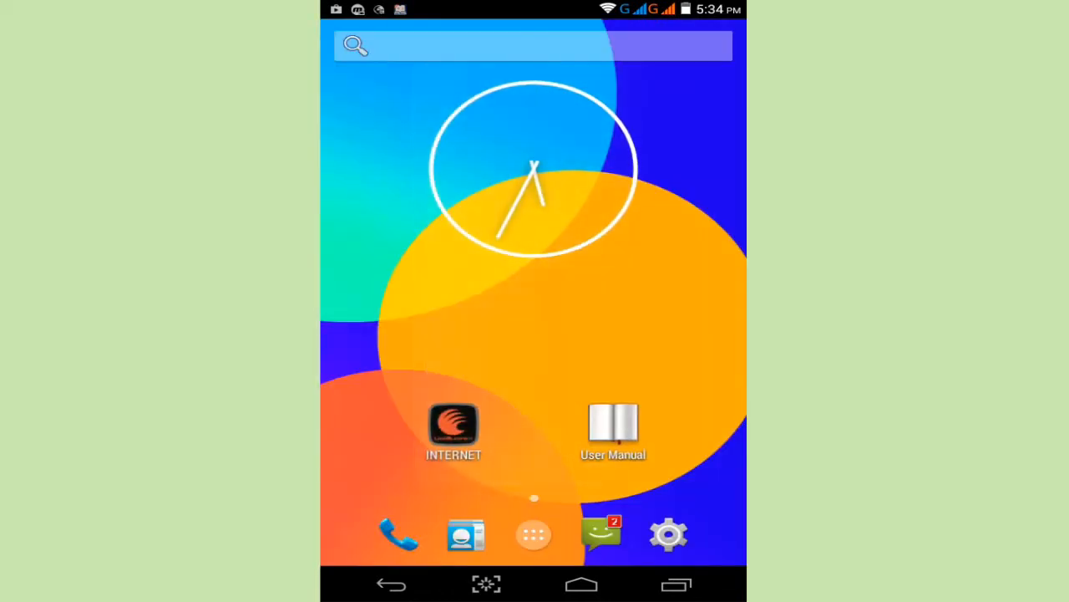